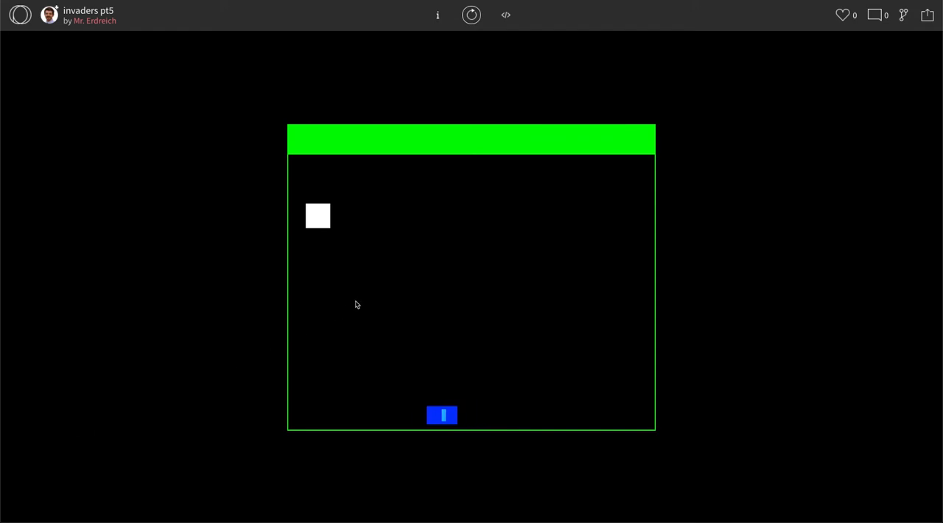
- Fire a rocket at the white alien in the running invaders sketch to destroy it
key(Left)
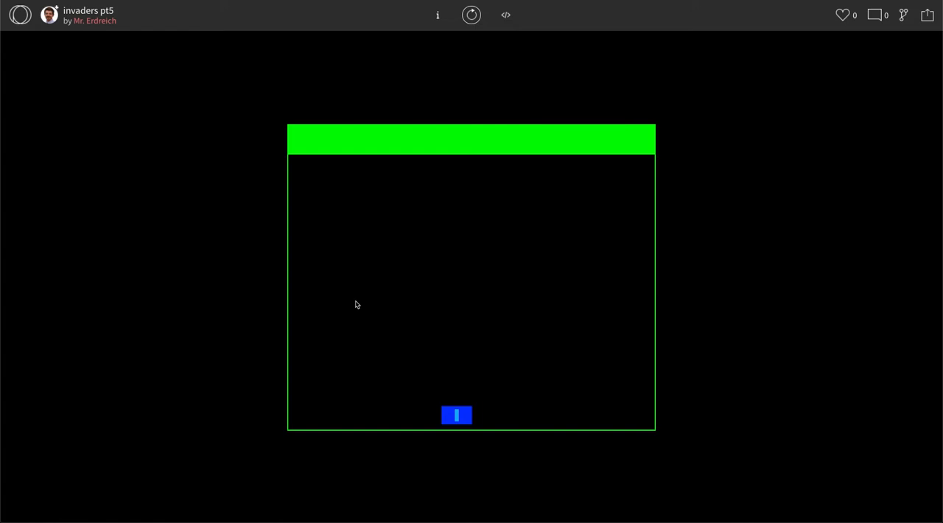
mouse_move(376, 255)
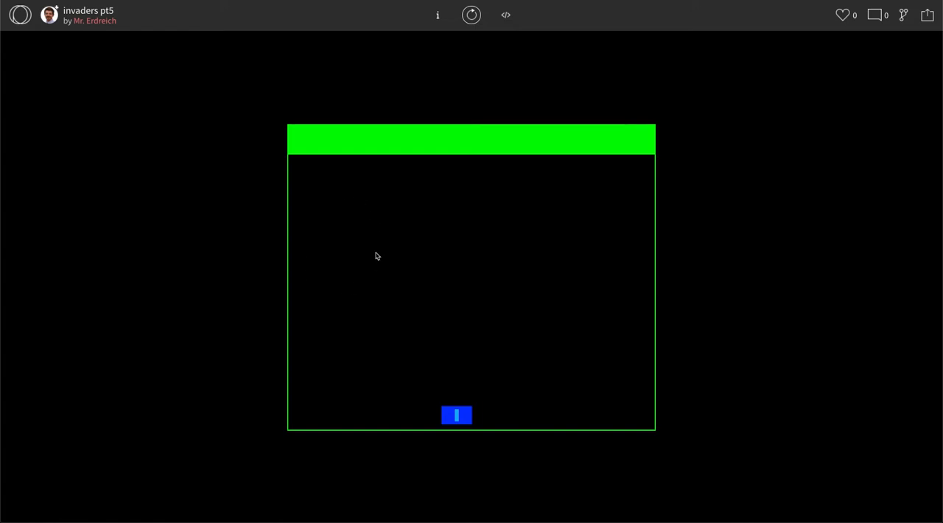
mouse_move(466, 144)
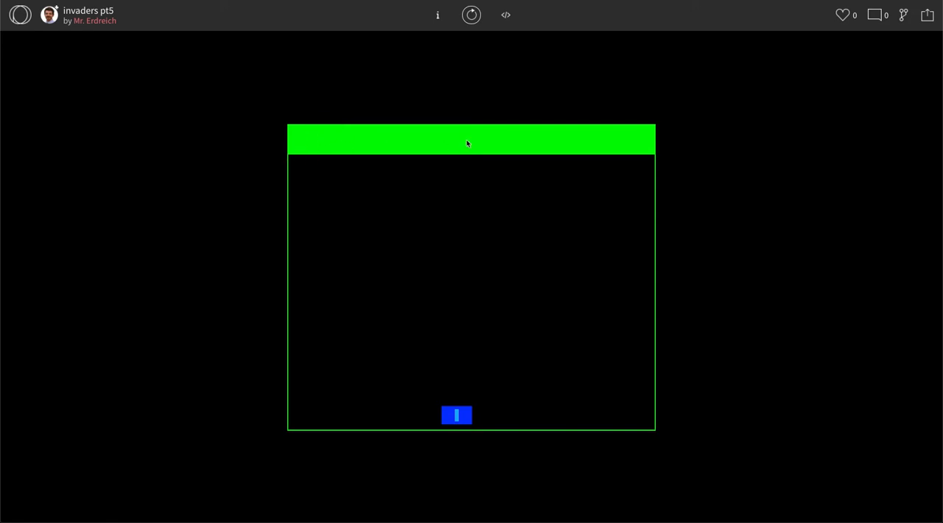
mouse_move(567, 164)
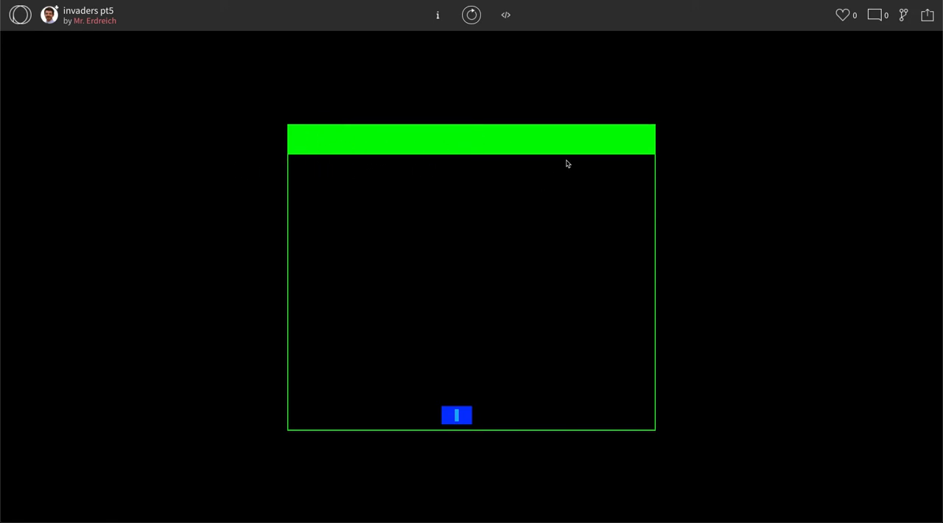
mouse_move(331, 257)
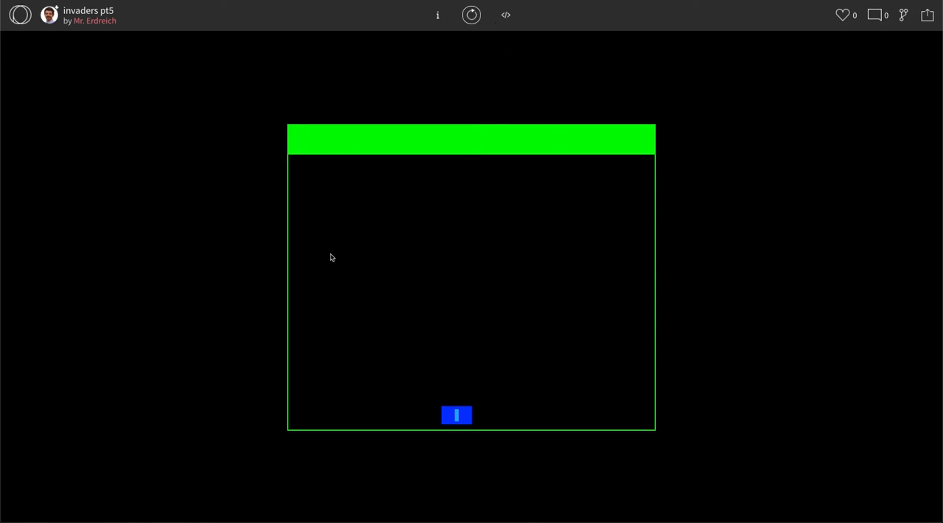
mouse_move(498, 148)
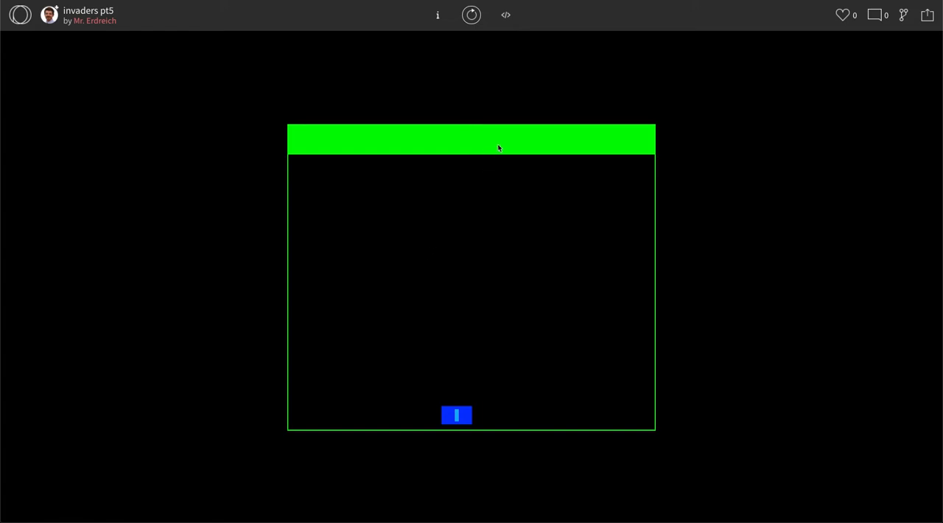
- Add a '//counters' comment and 'var score = 0;' below the aliens variables
click(505, 15)
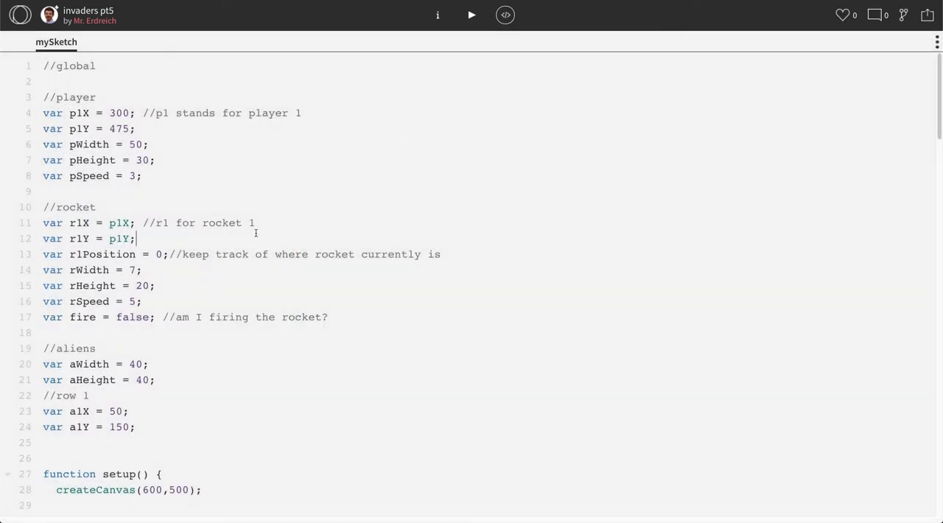
scroll(down, 3)
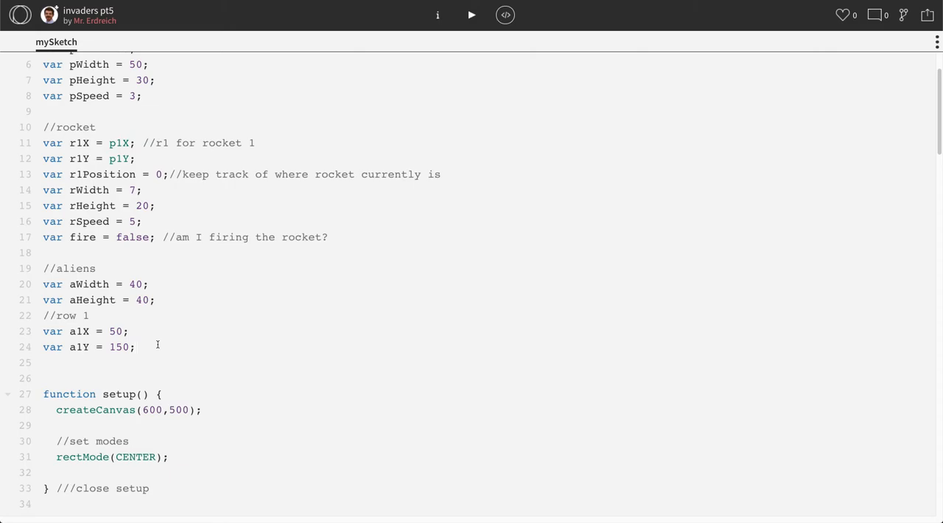
text(//clo)
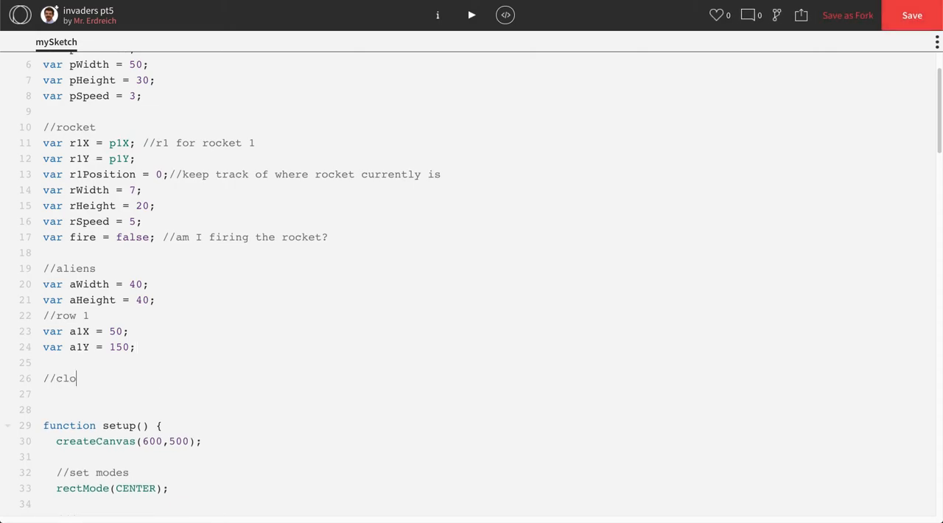
text(und)
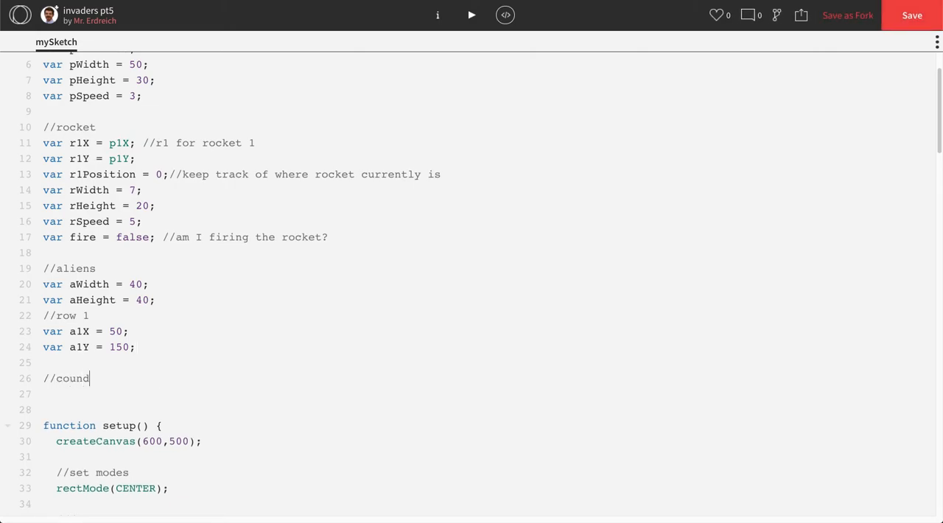
text(ers)
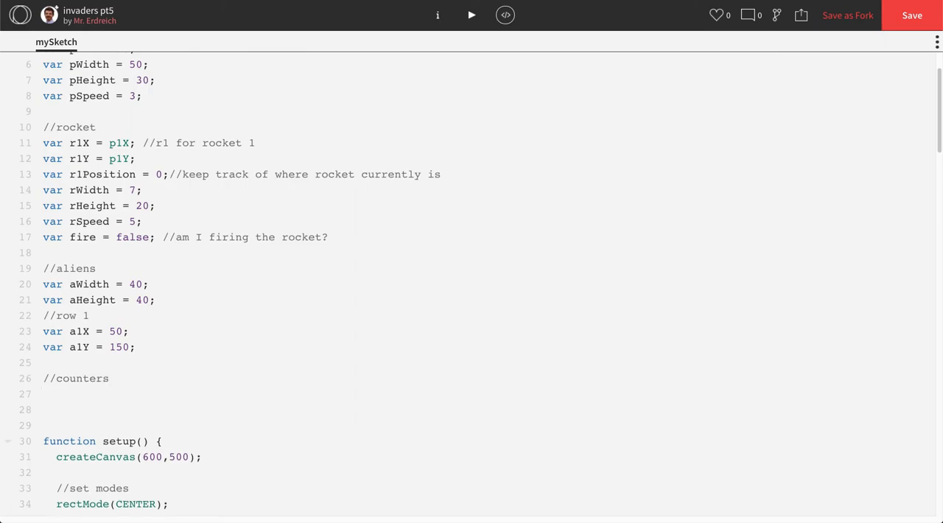
text(var scor)
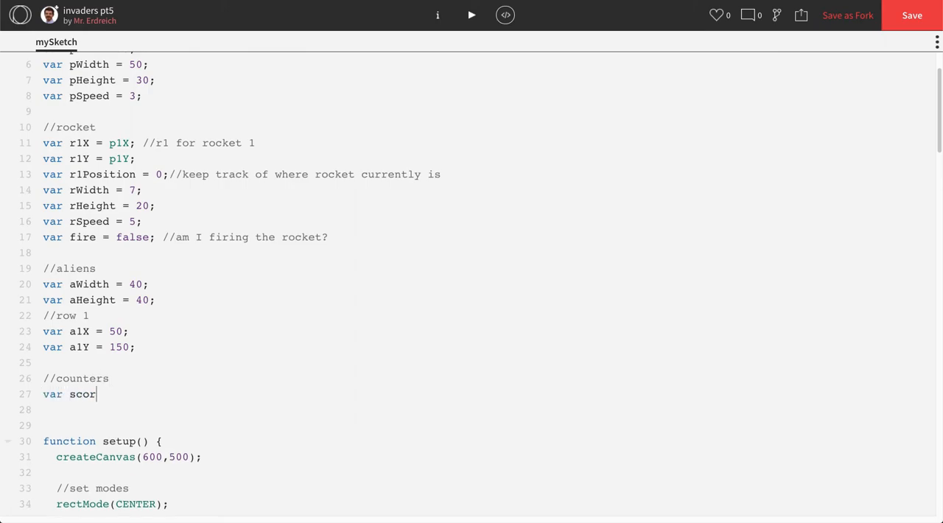
text(e = 0;)
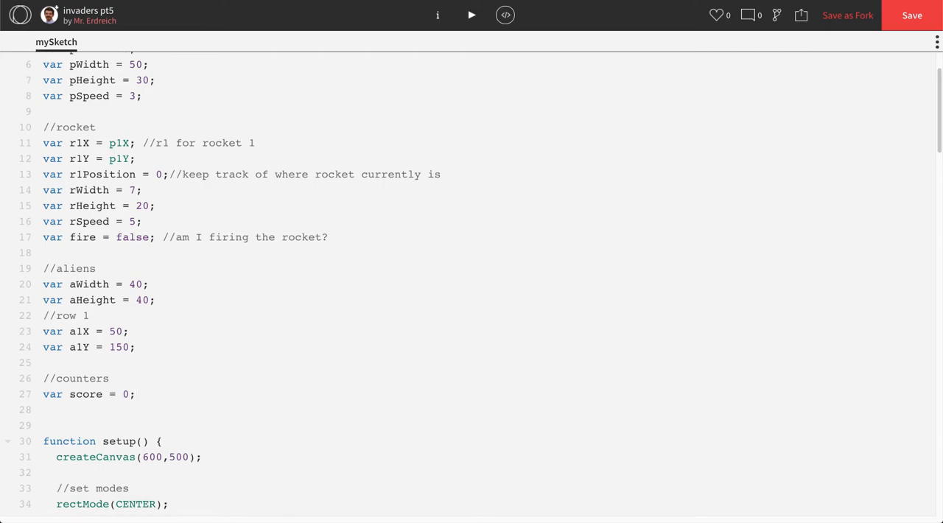
scroll(down, 3)
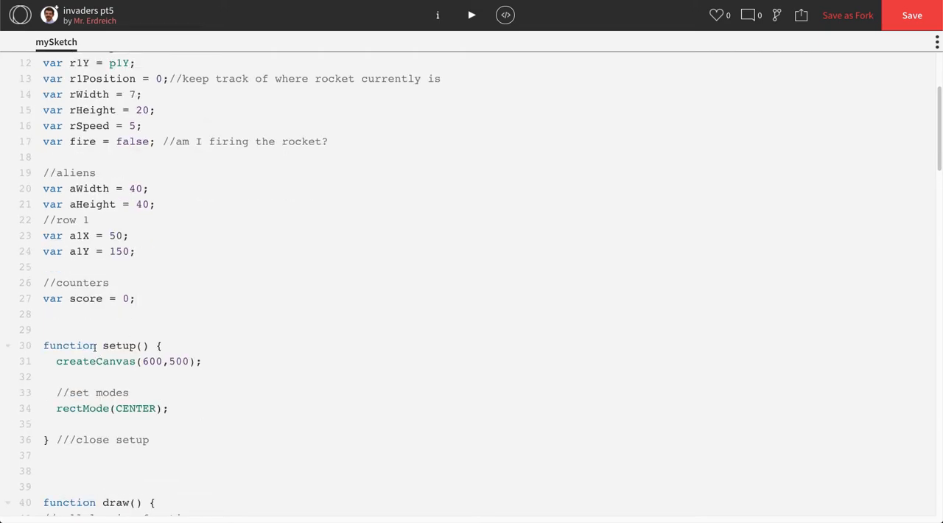
scroll(down, 3)
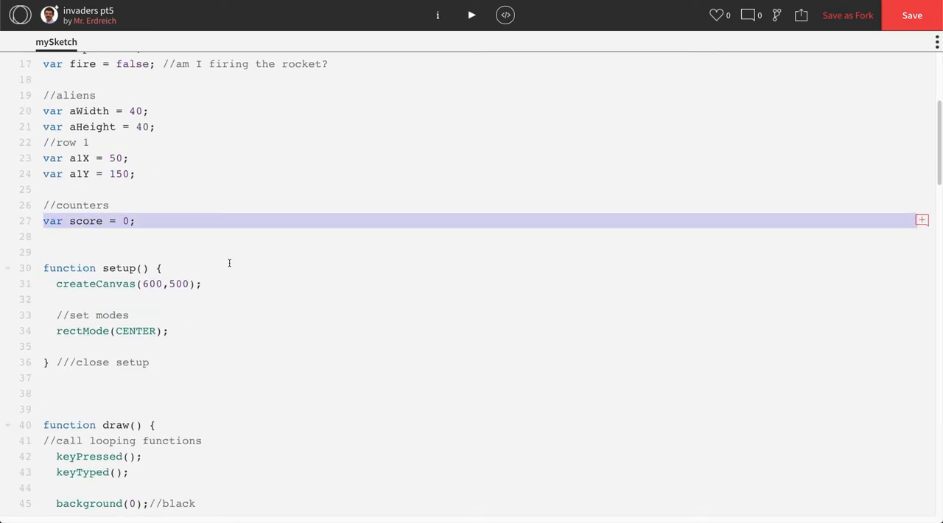
scroll(down, 3)
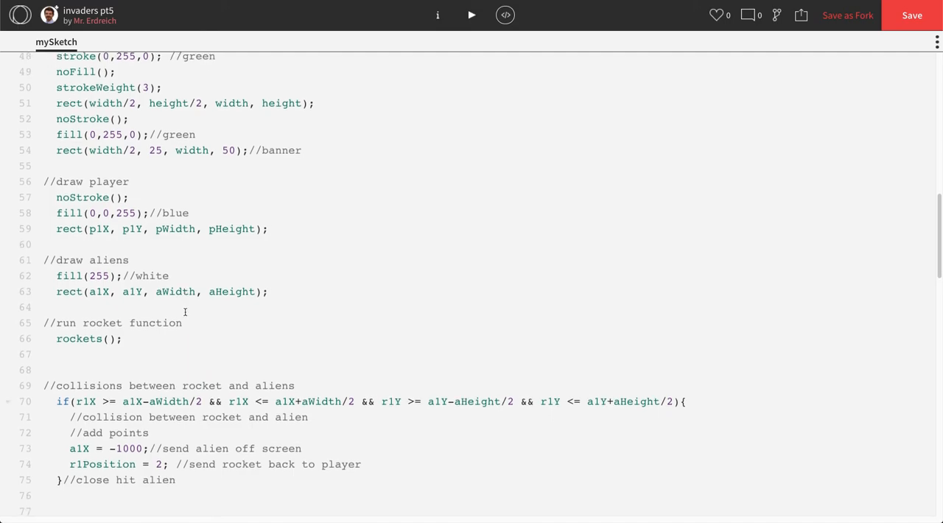
scroll(down, 3)
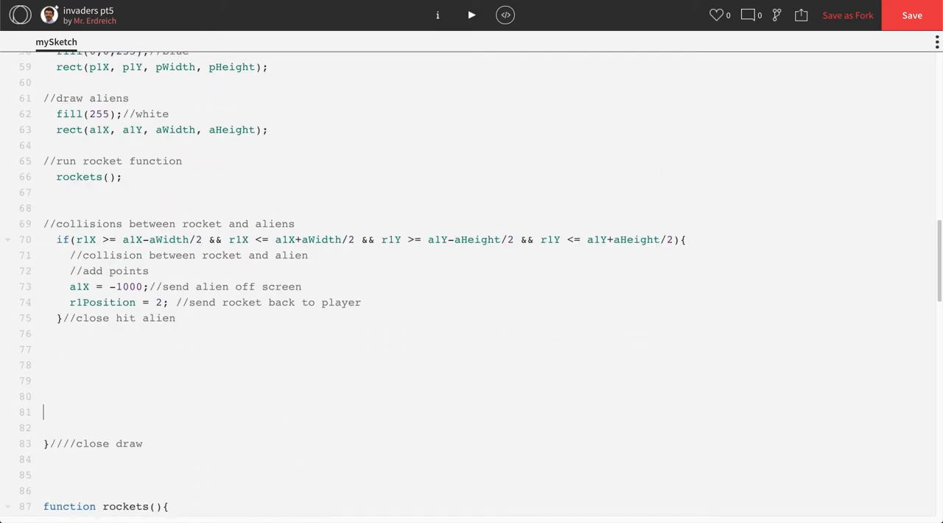
- Start a '//status bar' section at the end of draw with fill(0) and textSize(10)
text(//statu)
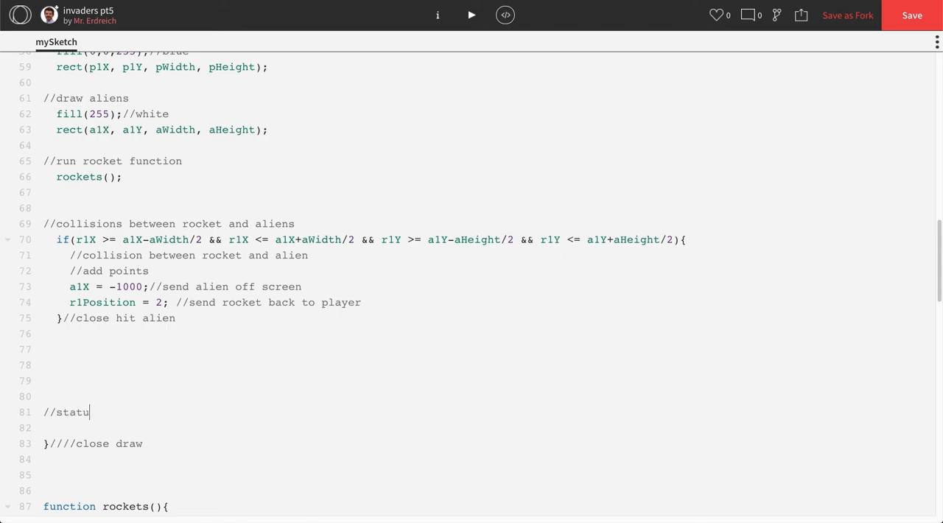
text(s bar)
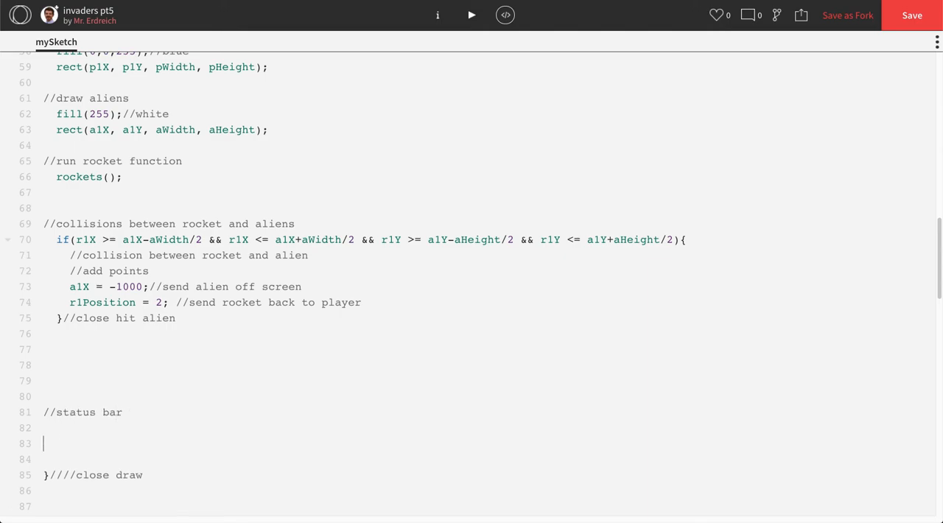
scroll(down, 3)
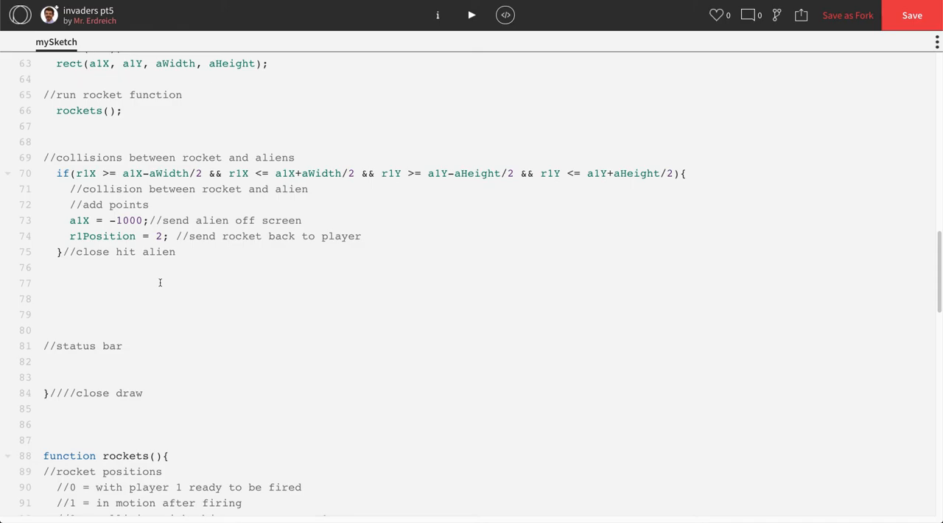
click(57, 361)
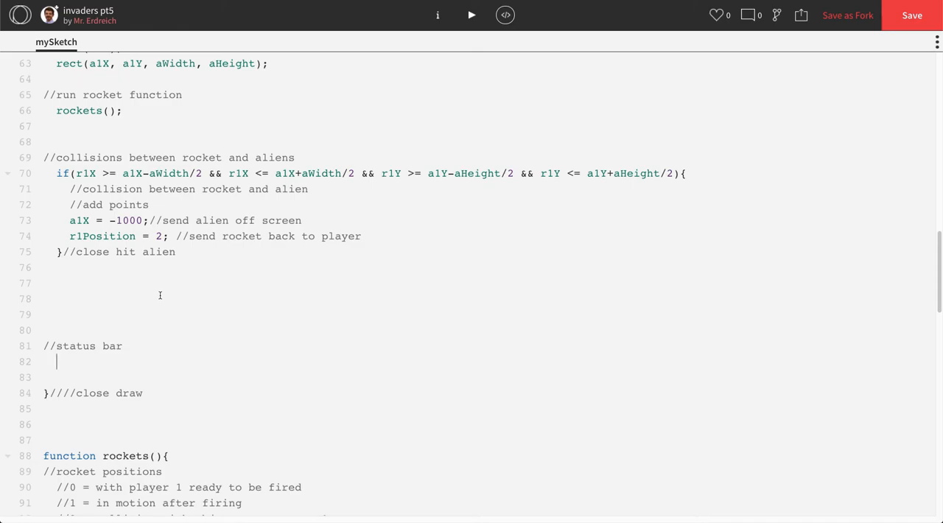
text(fill()
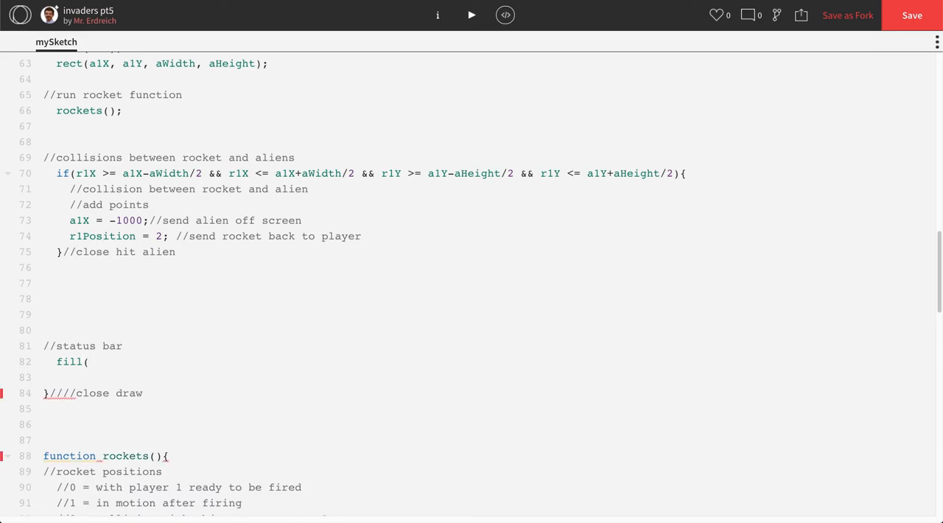
text(0);//black)
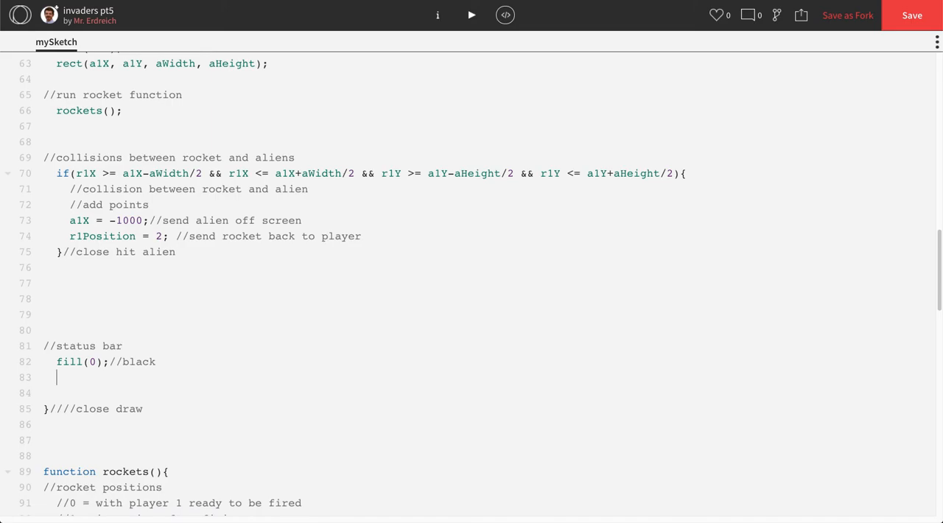
text(text()
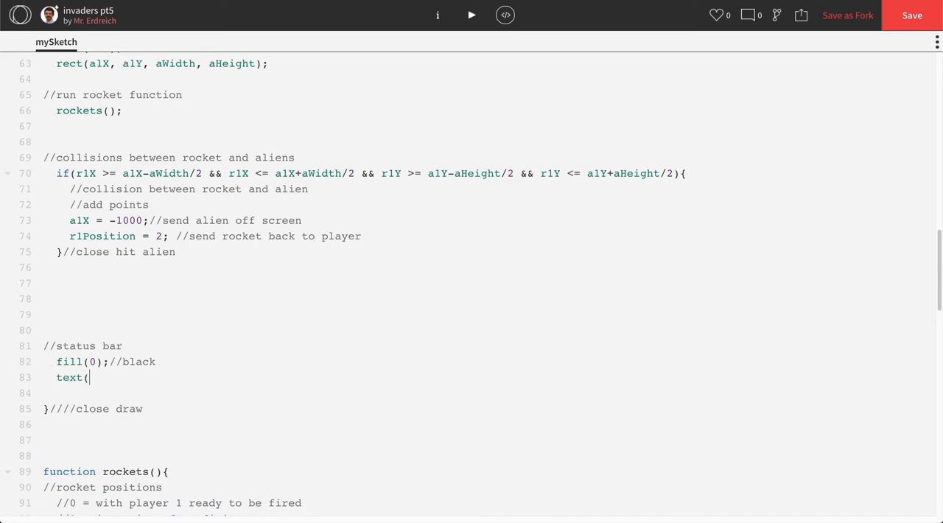
key(Backspace)
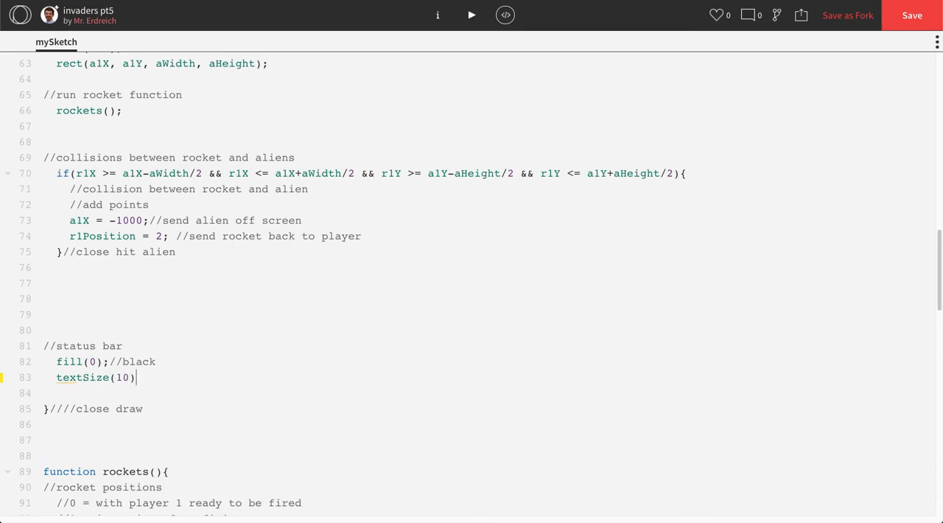
text(;)
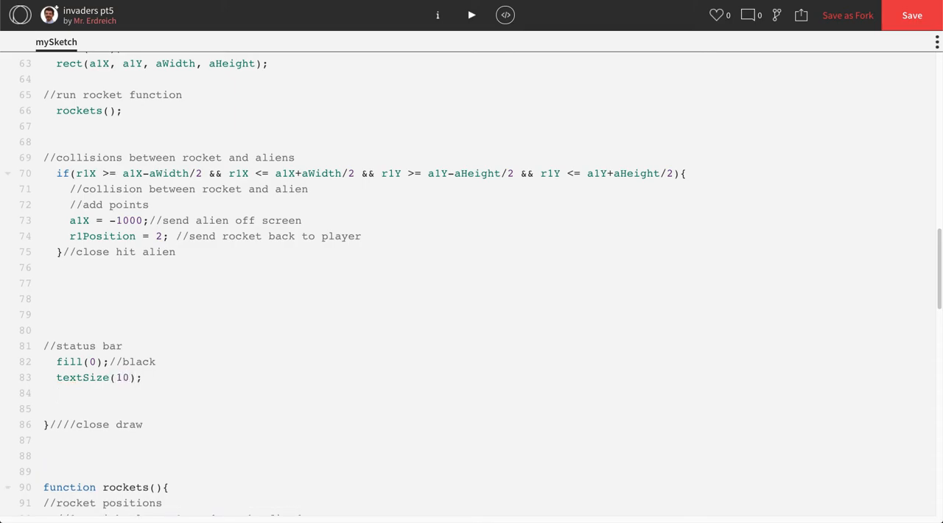
- Draw text('Score:', 50, 25) and run the sketch to preview the label
text(text()
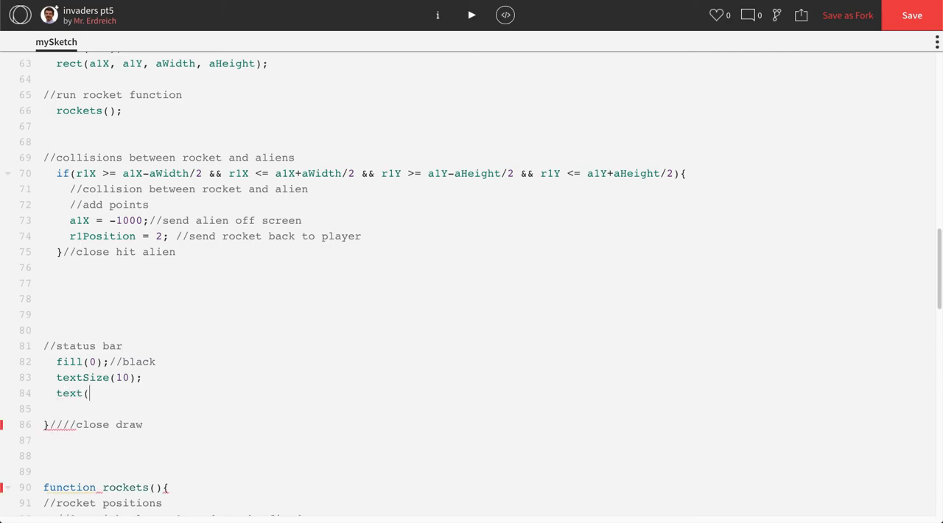
text(')
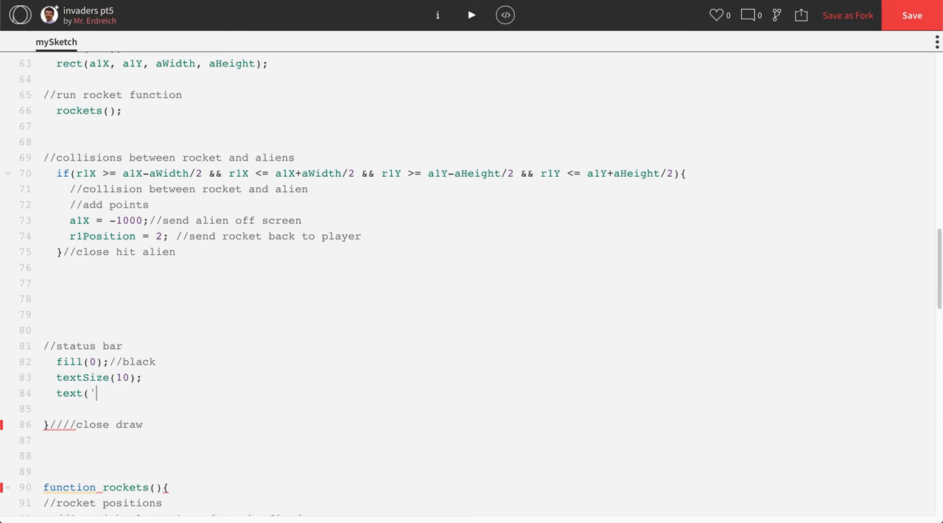
text(Score:)
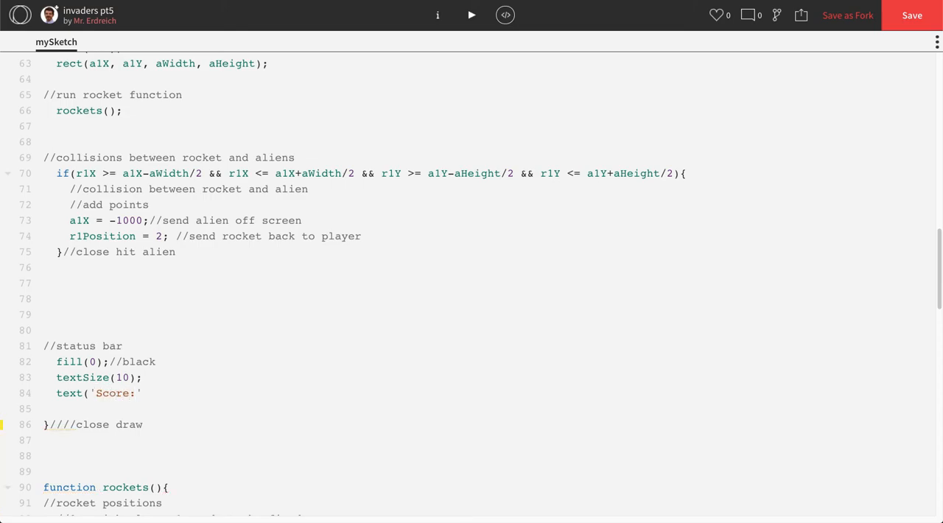
text(, 50,)
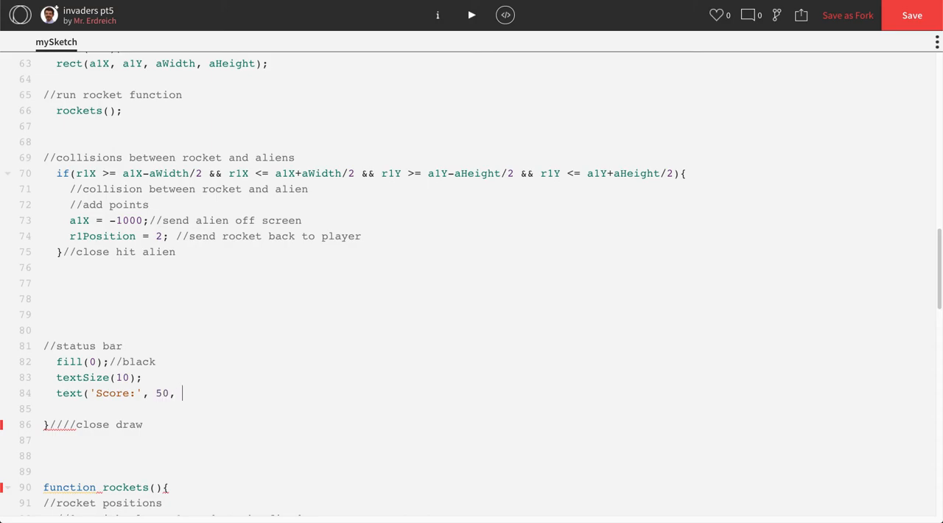
text(25);)
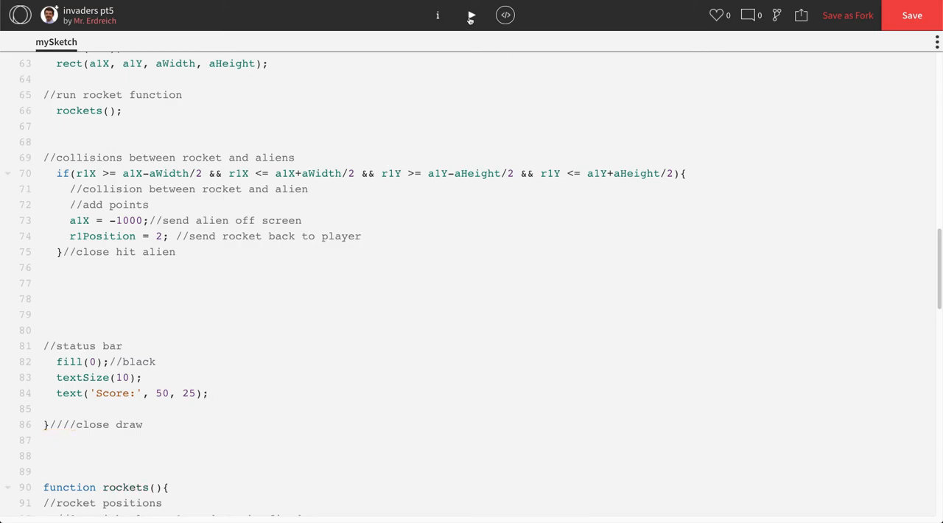
click(470, 15)
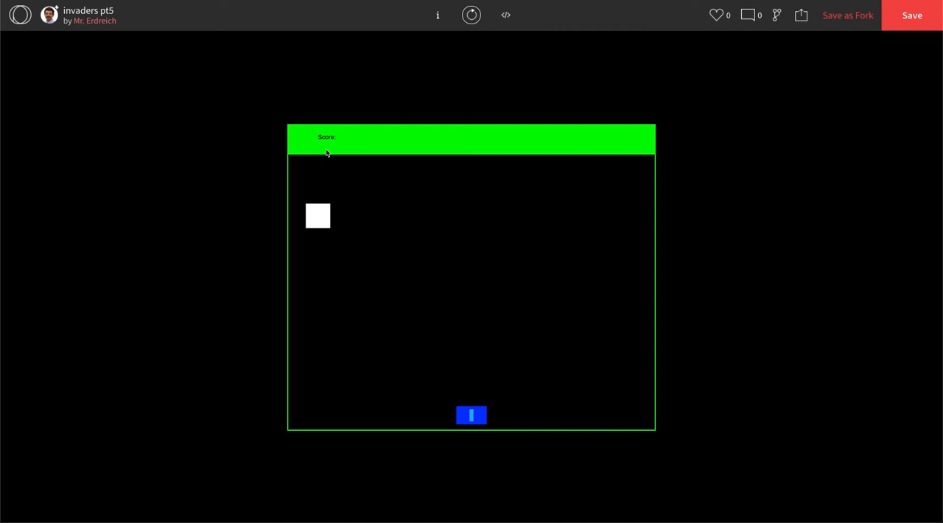
mouse_move(324, 137)
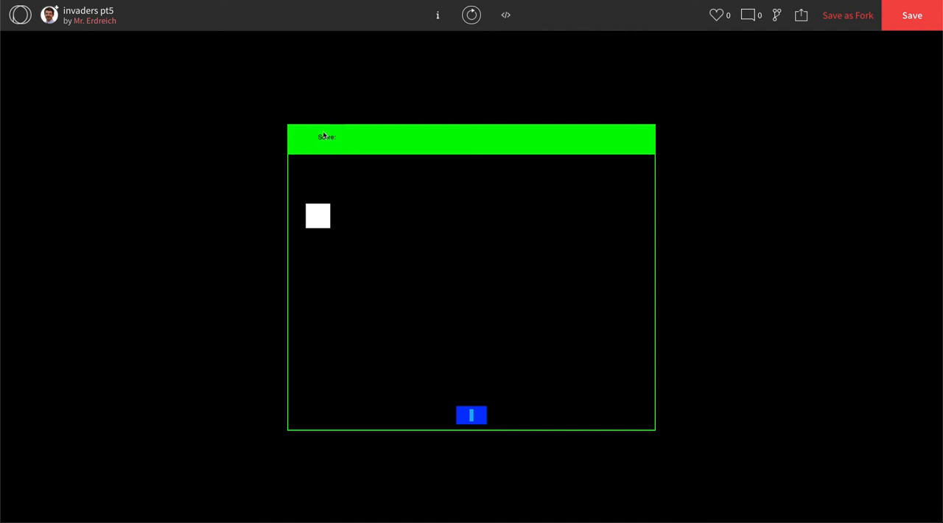
- Change the label's textSize(2) to textSize(25) and rerun the sketch
click(506, 15)
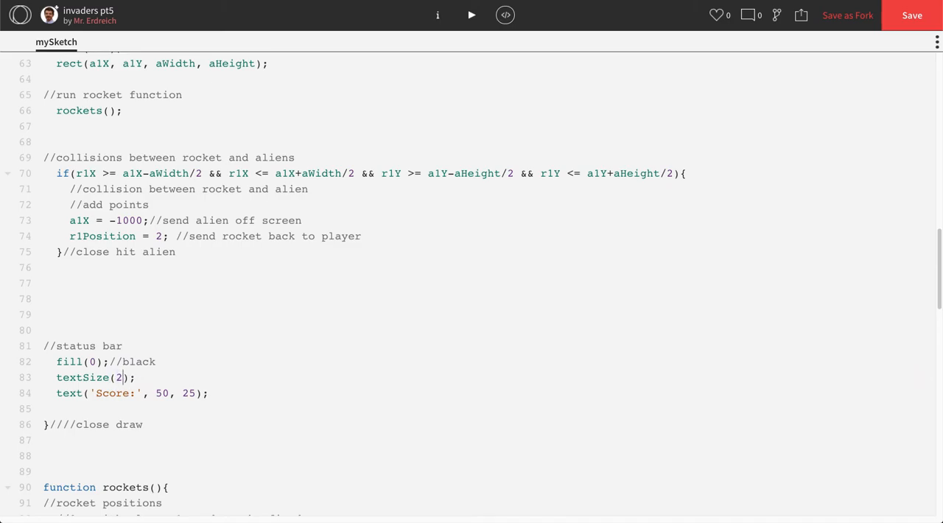
text(5)
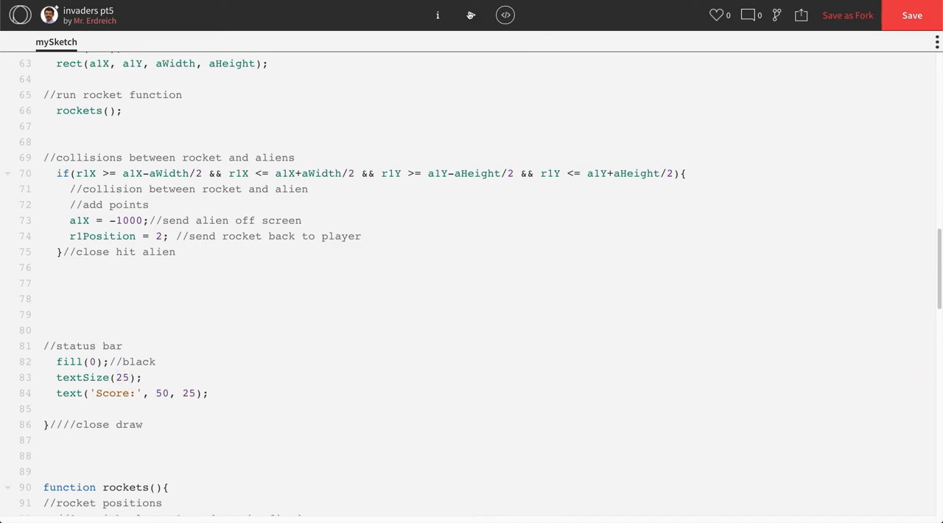
click(471, 14)
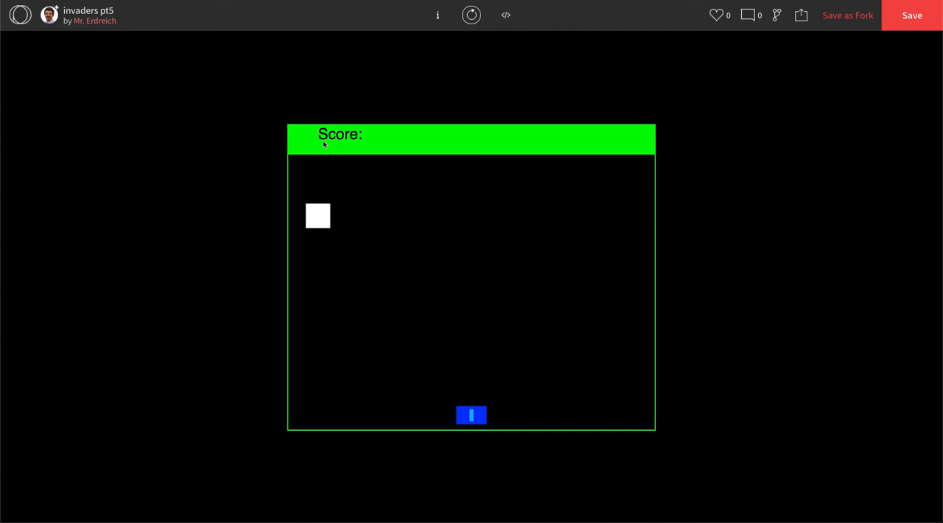
mouse_move(313, 136)
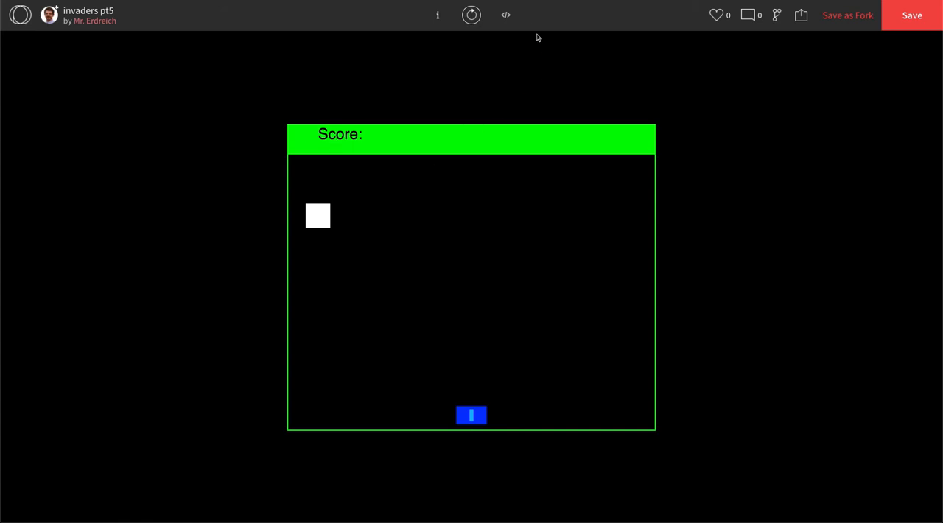
- Add textAlign(CENTER) below rectMode in setup() and test-run the sketch
click(505, 15)
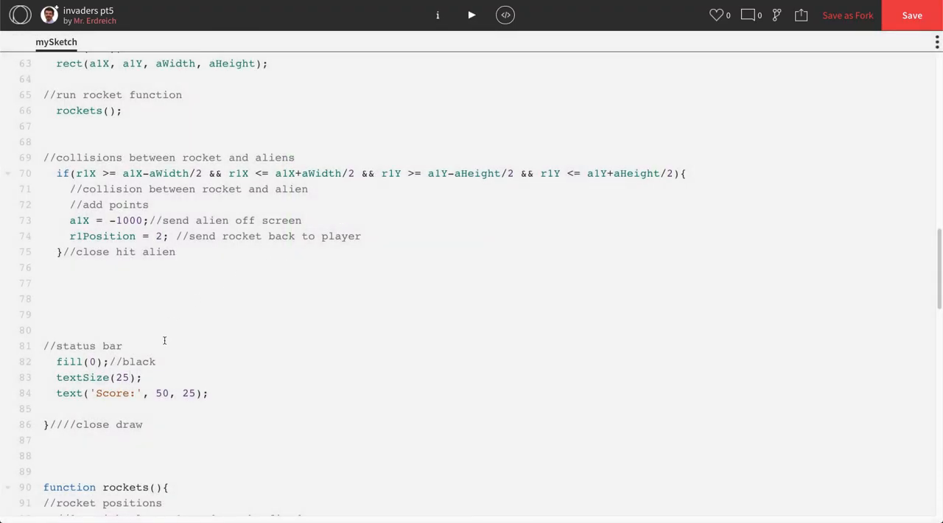
scroll(up, 3)
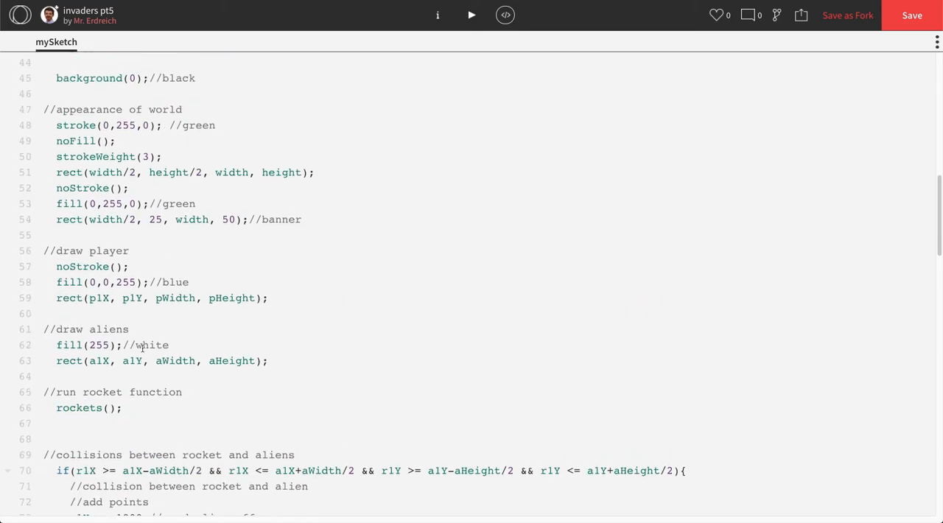
scroll(up, 3)
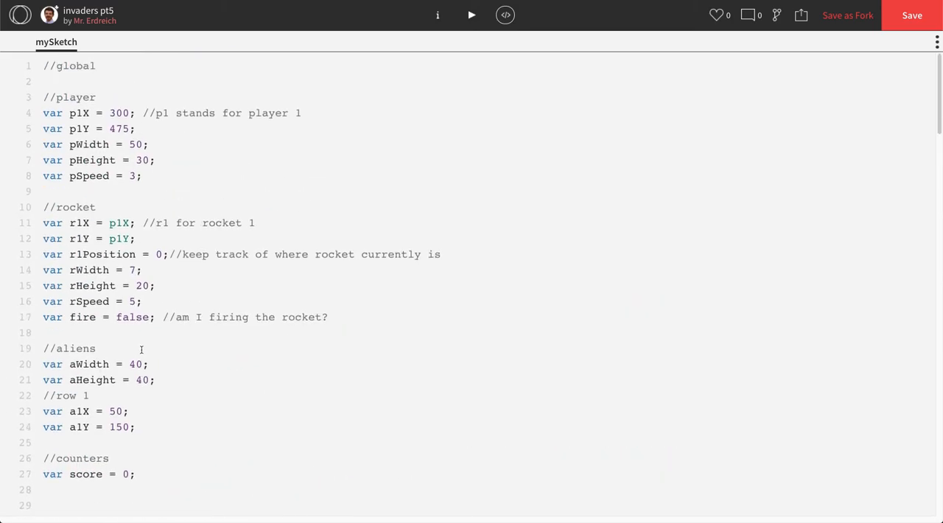
scroll(down, 3)
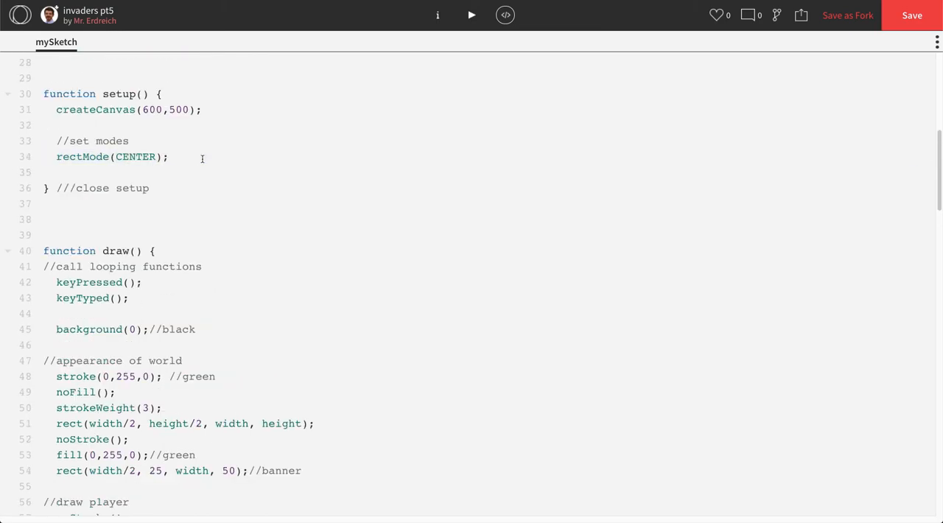
text(textA)
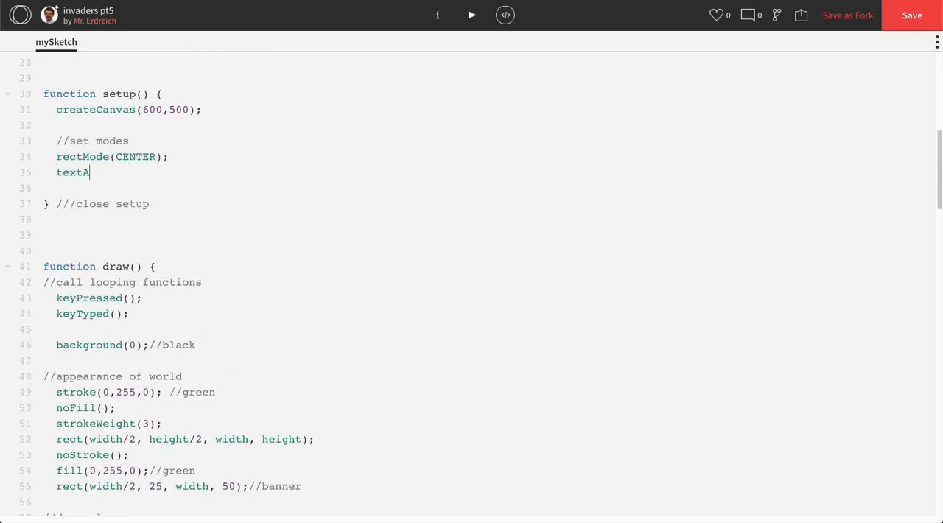
text(lign)
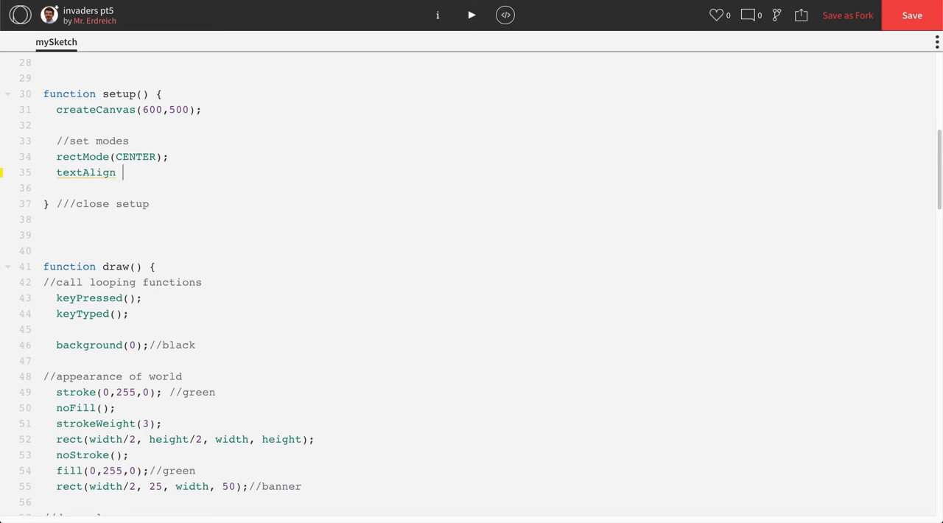
text((CENTER);)
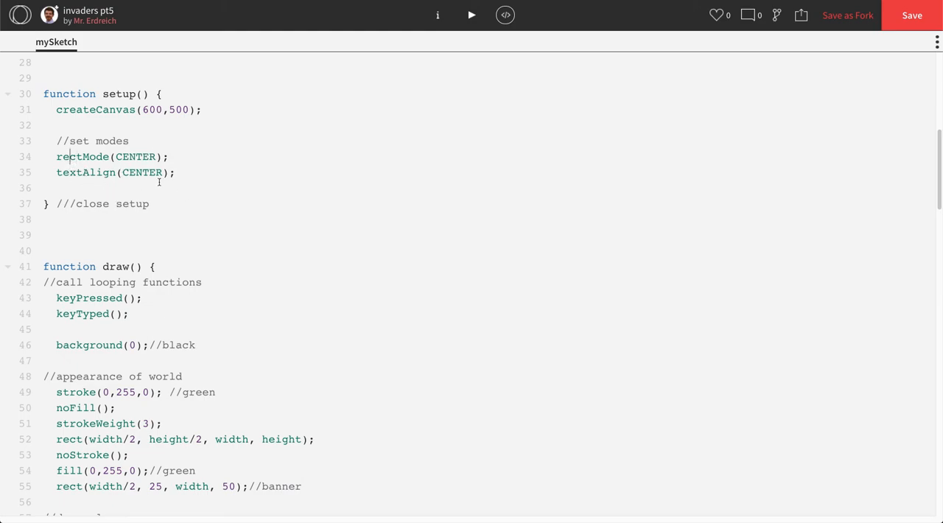
click(471, 15)
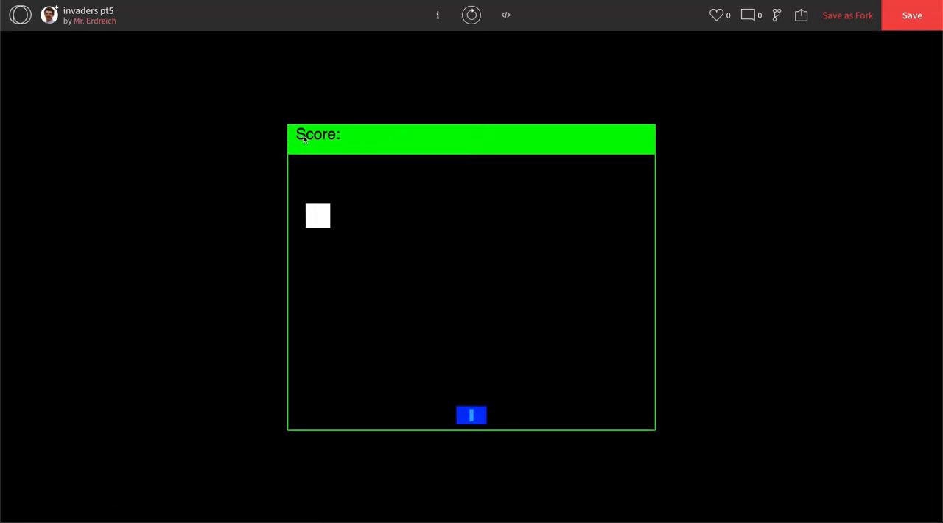
click(506, 15)
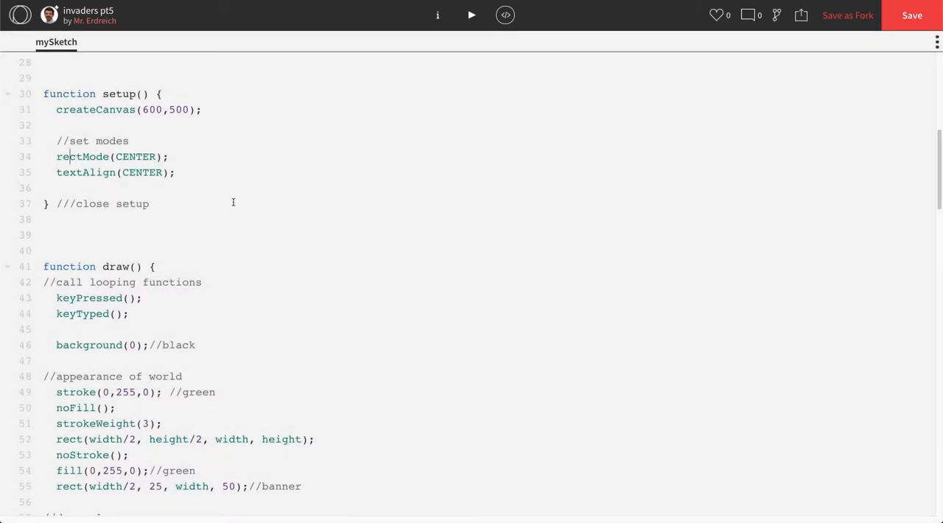
- Move the Score: label to y 35 with text('Score:', 50, 35) and preview it
scroll(down, 3)
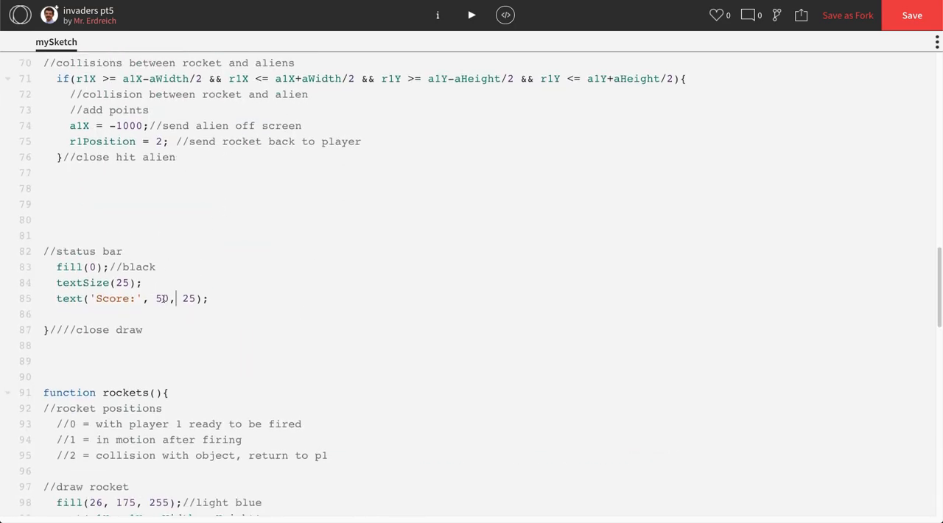
text(35)
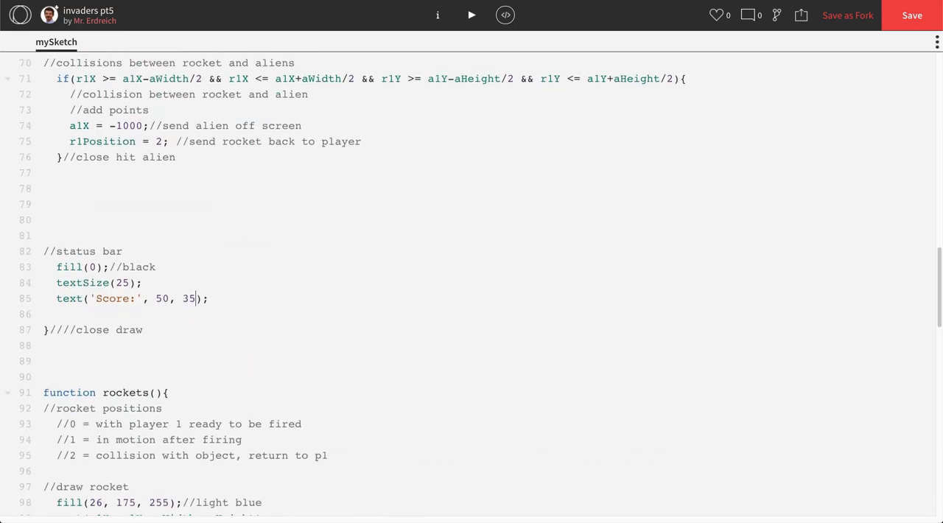
click(471, 15)
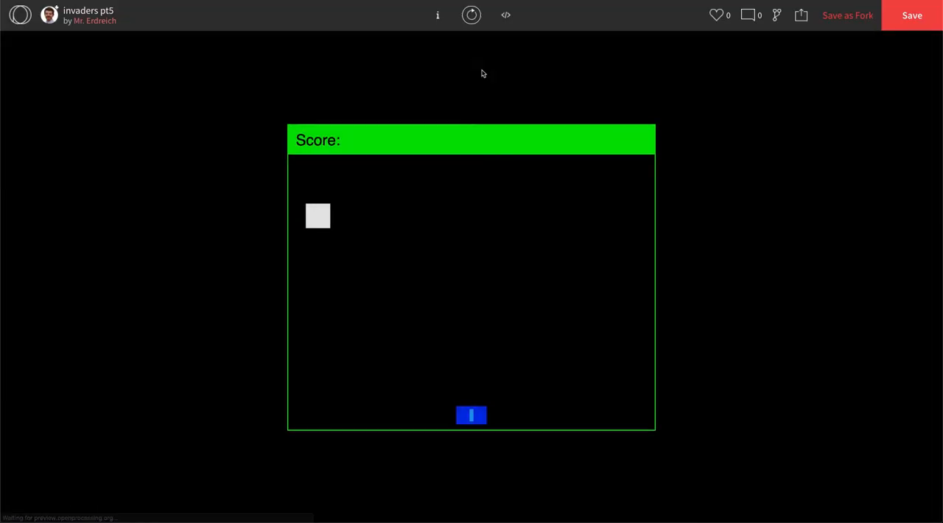
click(471, 15)
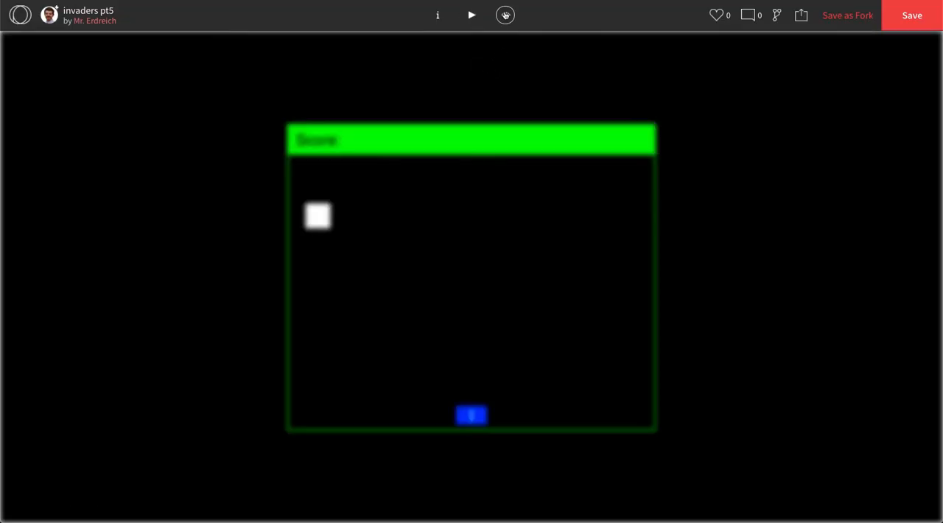
click(505, 15)
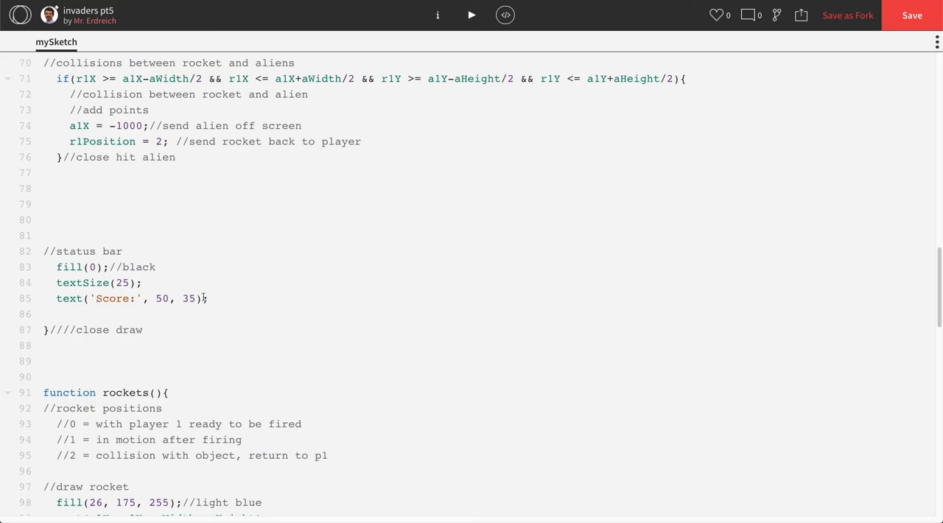
- Add text(score, 100, 35) under the label line, then run and shoot the alien to test
double_click(112, 298)
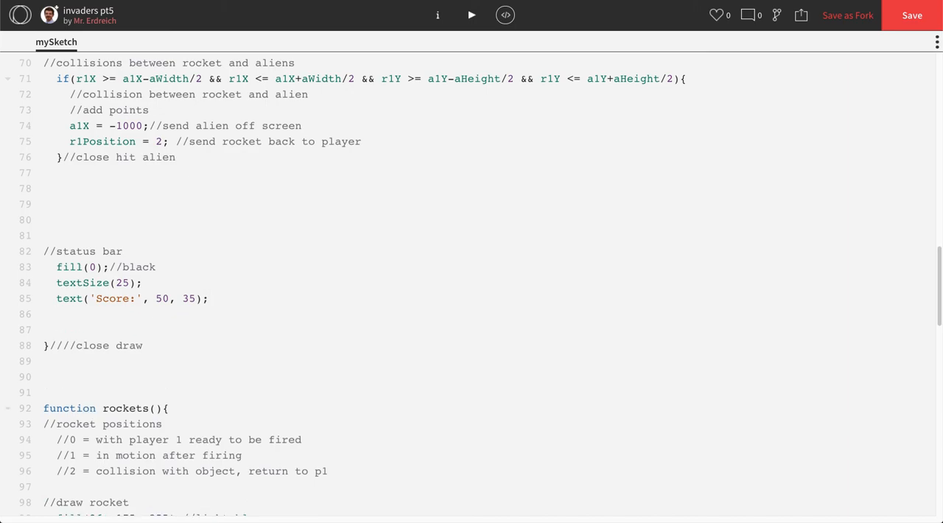
text(text(sc)
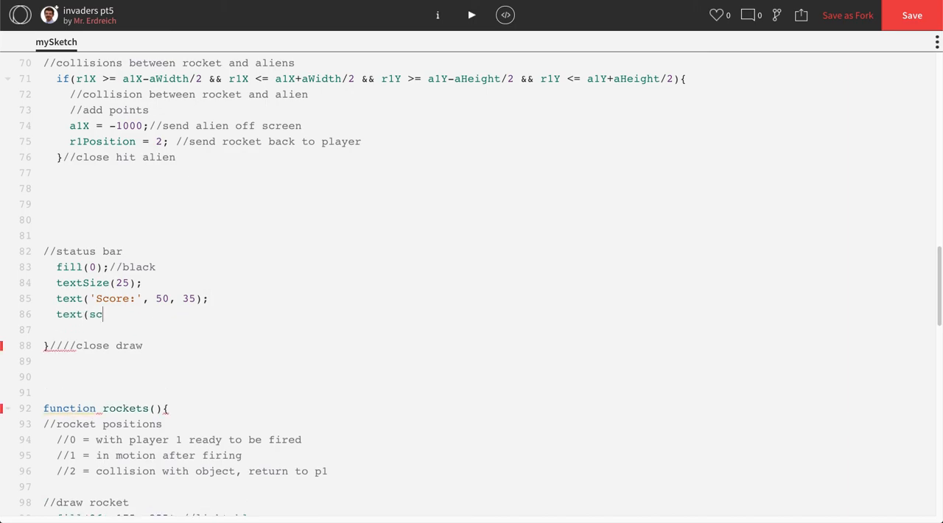
text(ore,)
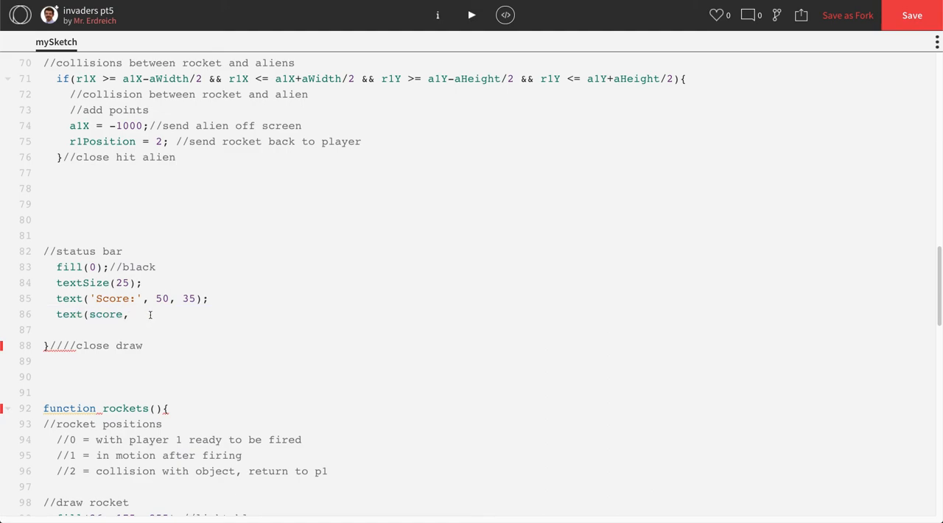
text(100)
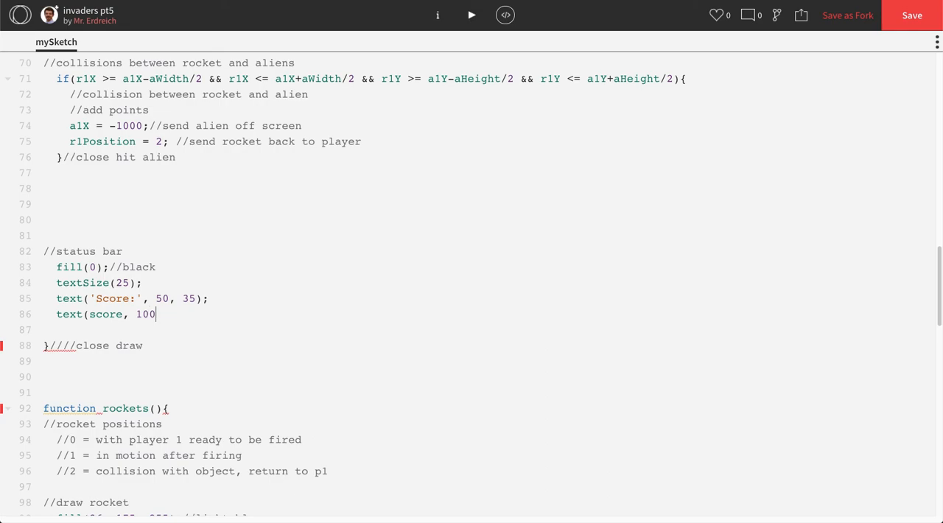
text(, 3)
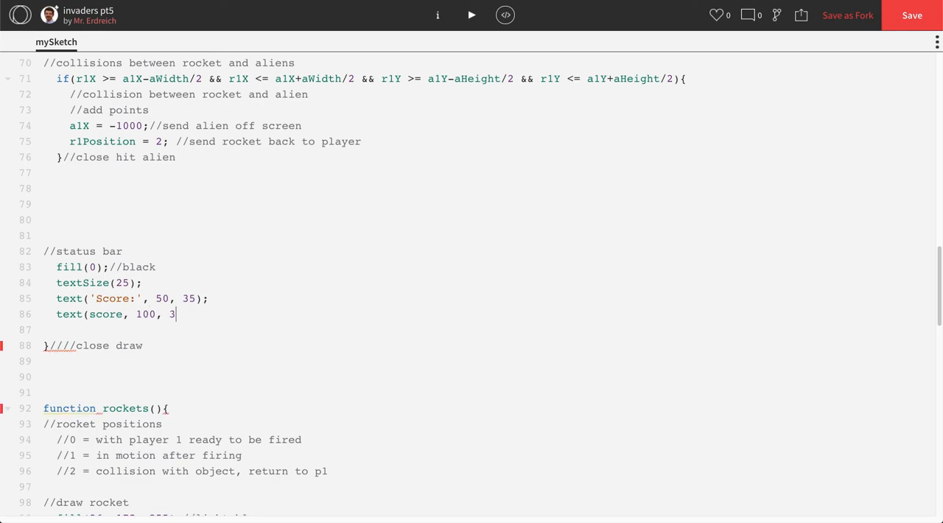
text(5);)
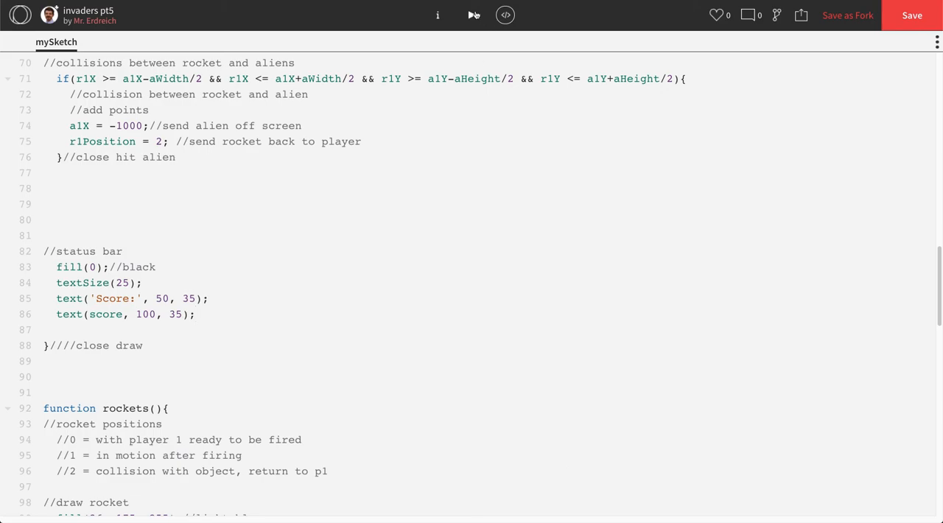
click(471, 15)
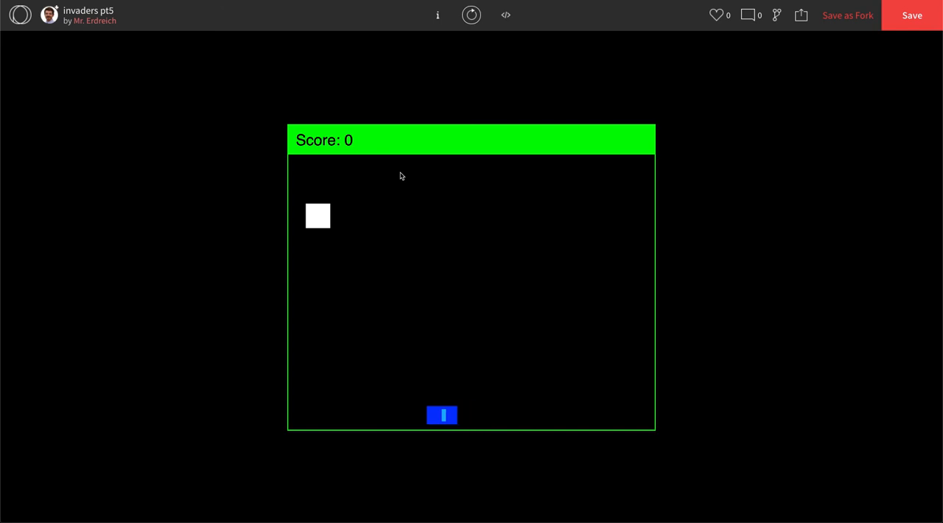
key(Left)
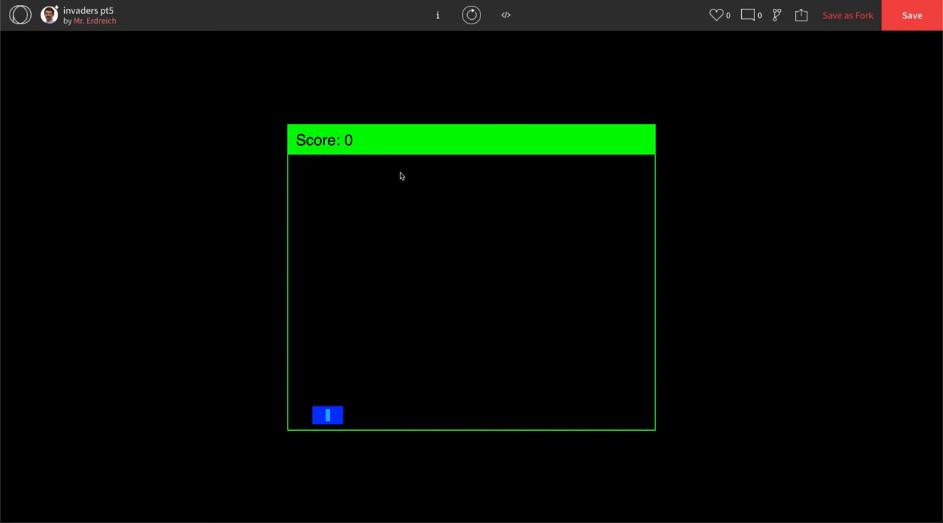
click(505, 14)
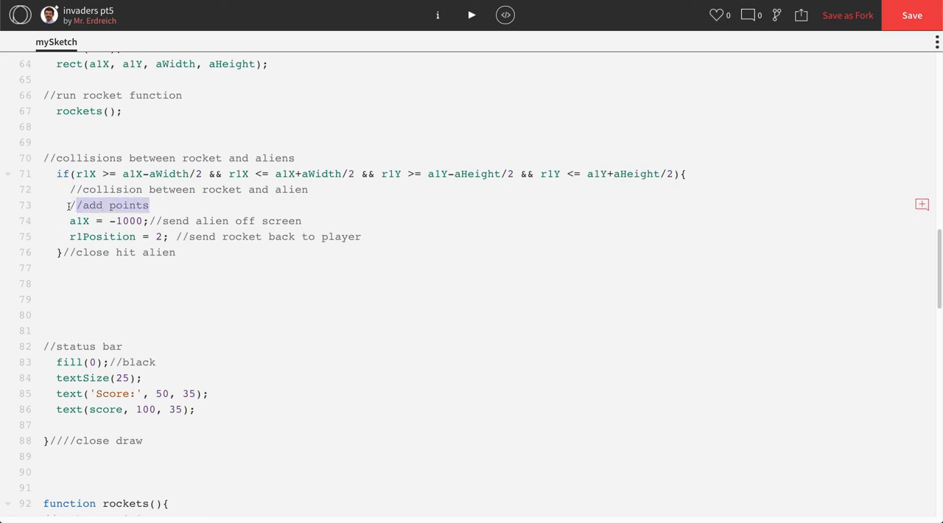
- Type 'score = score+1;' on the //add points line of the collision block
text(score)
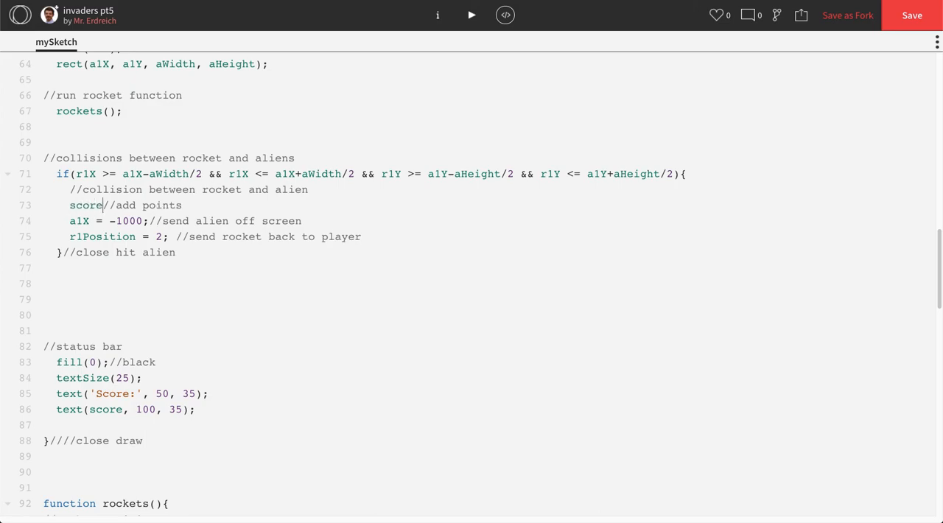
text(= score)
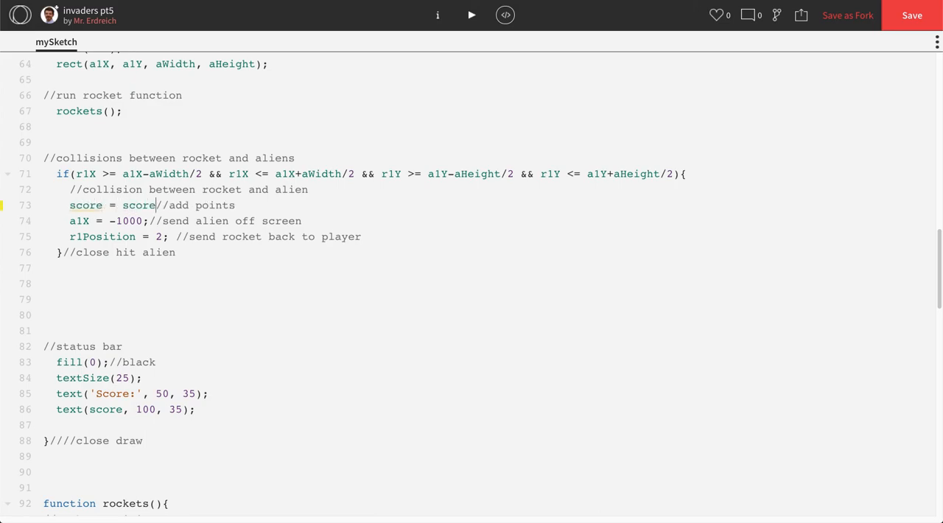
text(+1;)
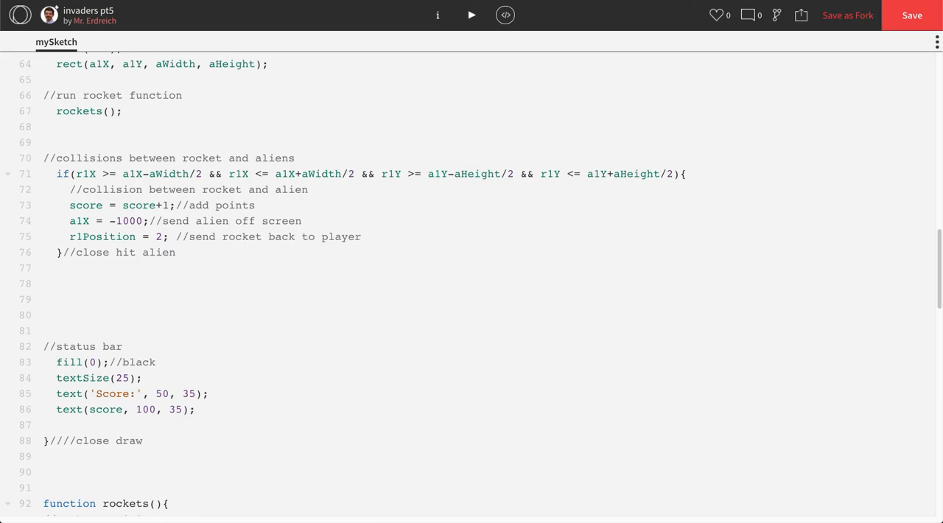